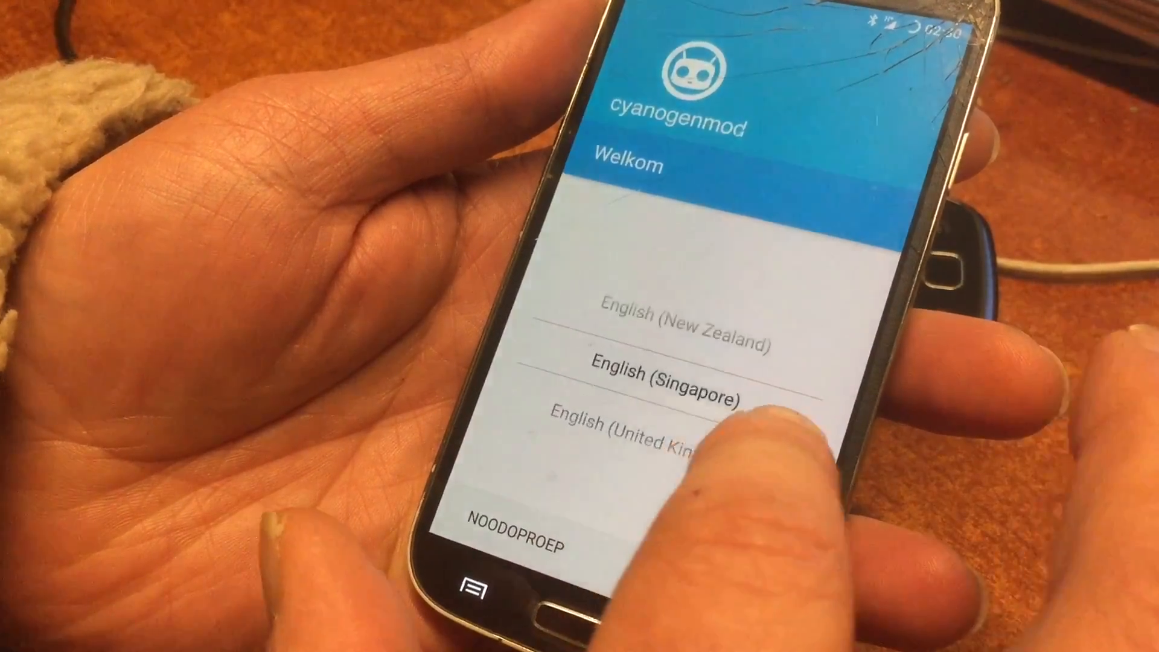
Scroll the welcome screen's language picker down toward English.
scroll("down", 3)
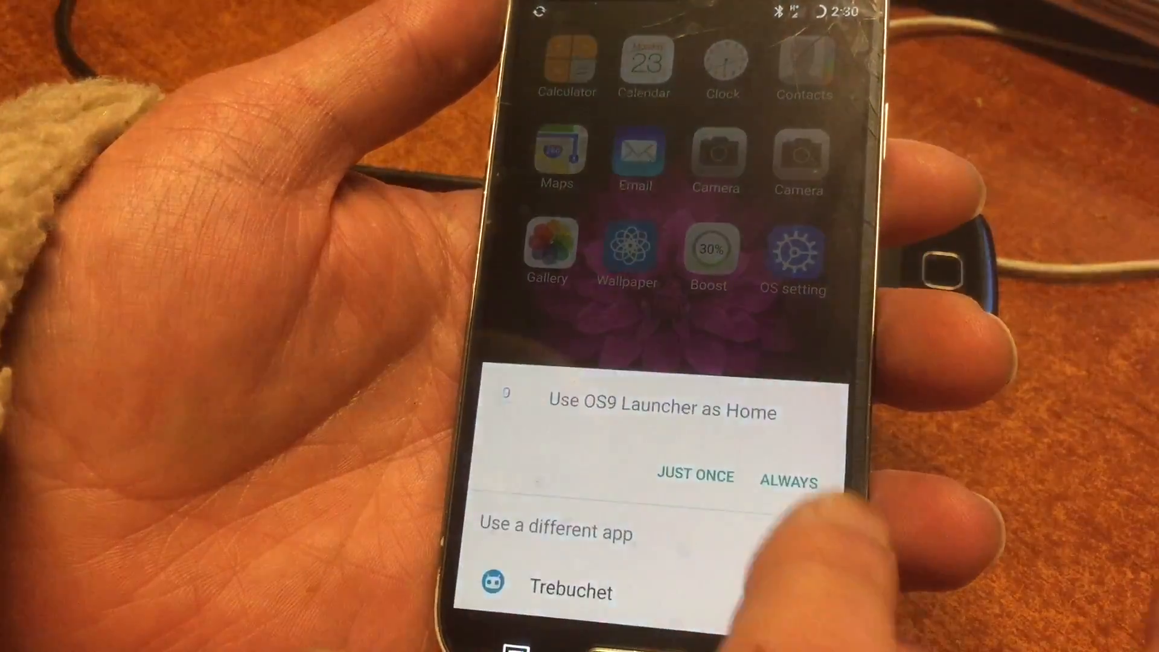
Choose ALWAYS for OS9 Launcher in the home chooser and browse its second home page and back.
left_click(788, 482)
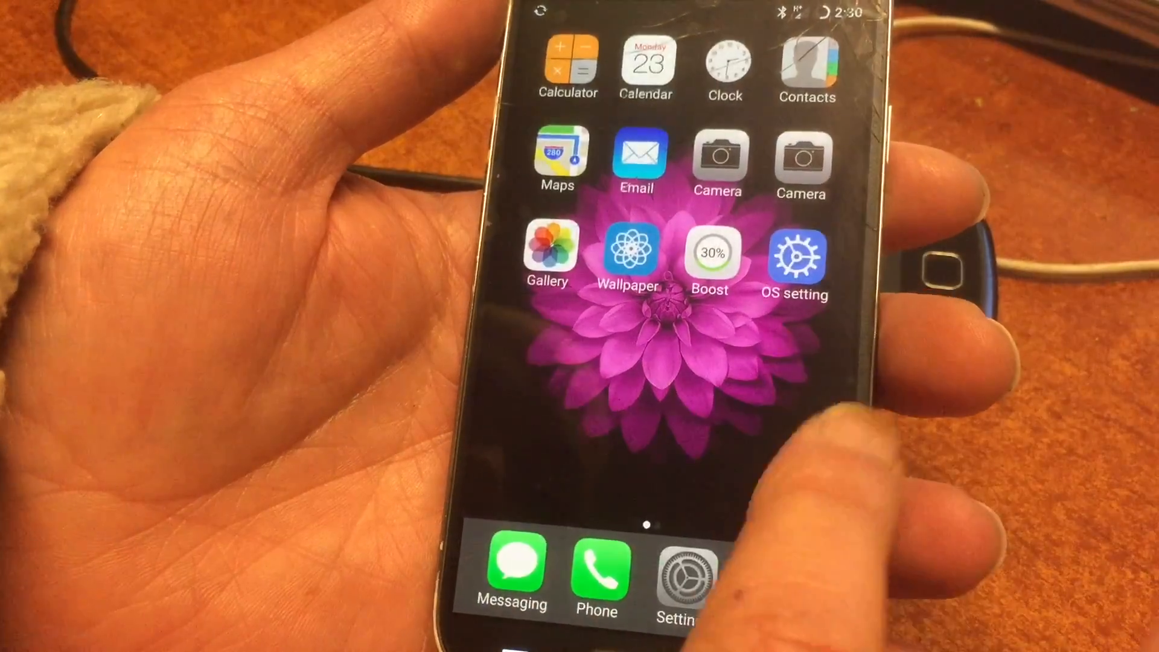
scroll("left", 3)
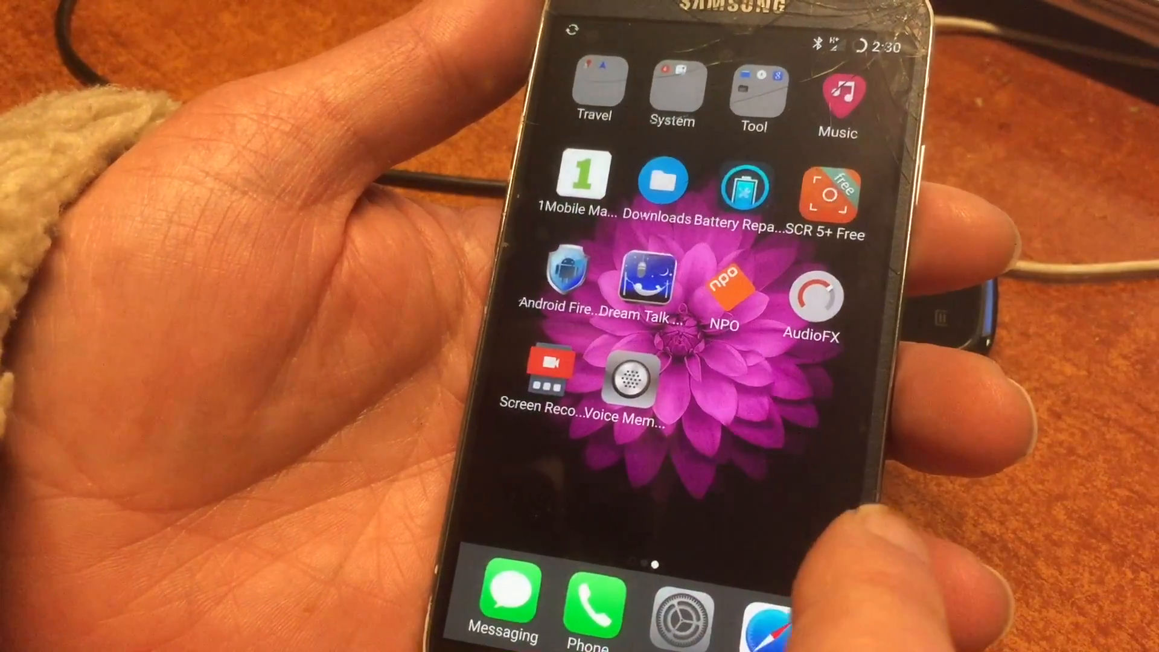
left_click(567, 289)
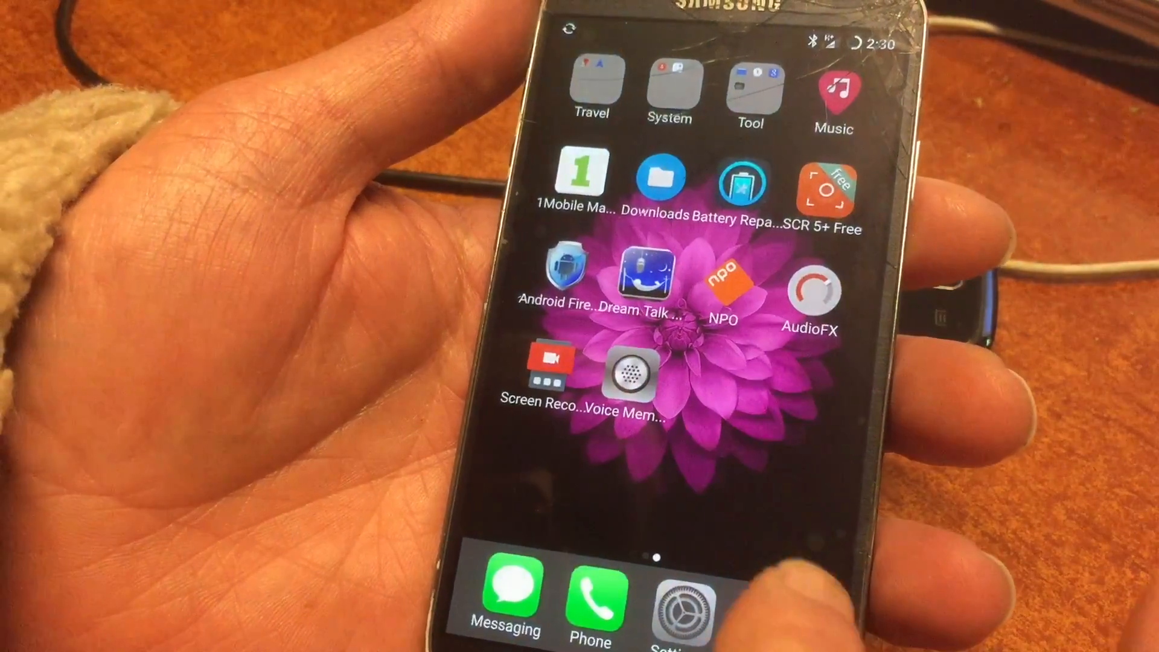
scroll("right", 3)
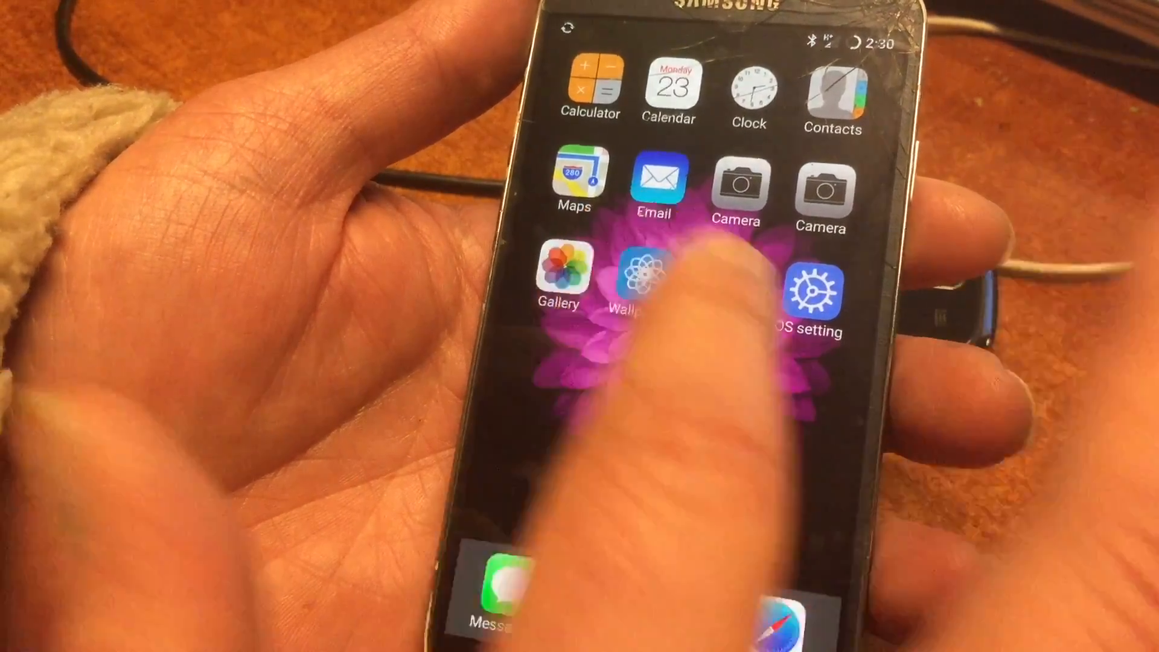
Pick the teal geometric photo from the eeebcb album as the home screen wallpaper.
left_click(643, 282)
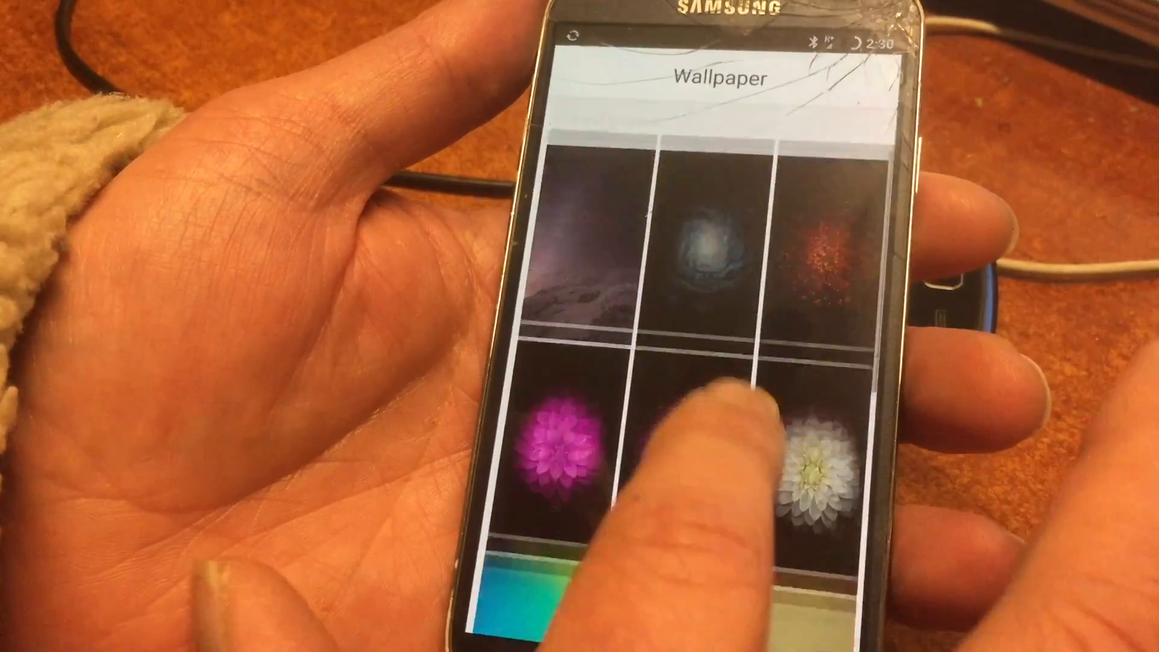
scroll("down", 3)
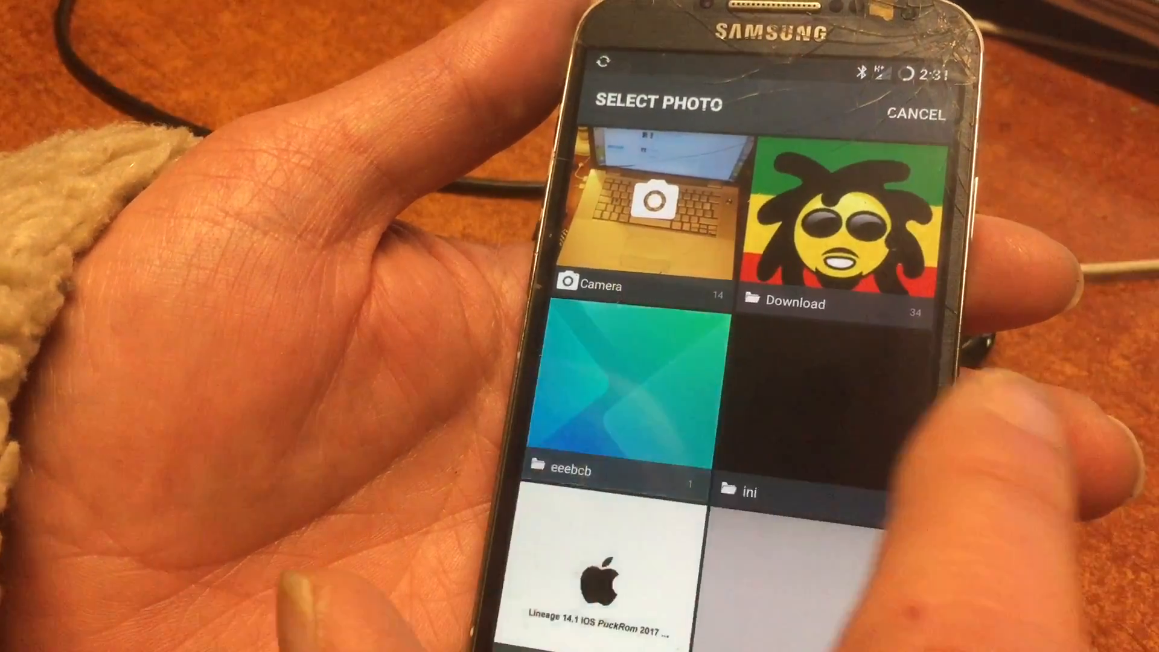
left_click(612, 384)
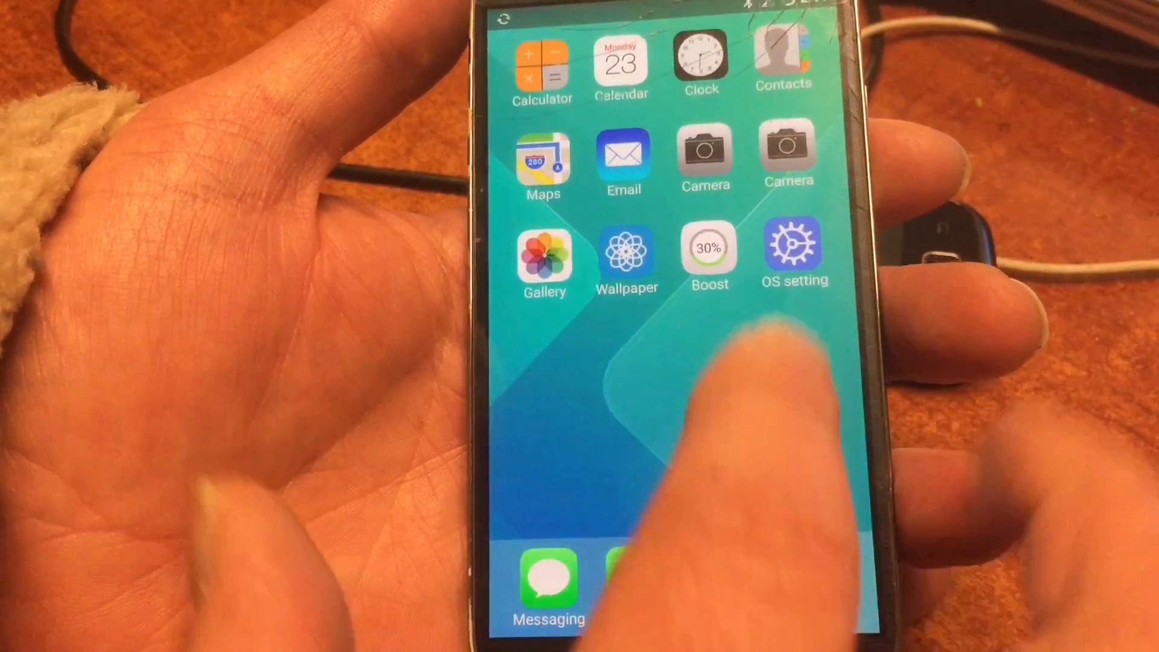
Swipe to the next home page and launch Android Firewall.
scroll("left", 3)
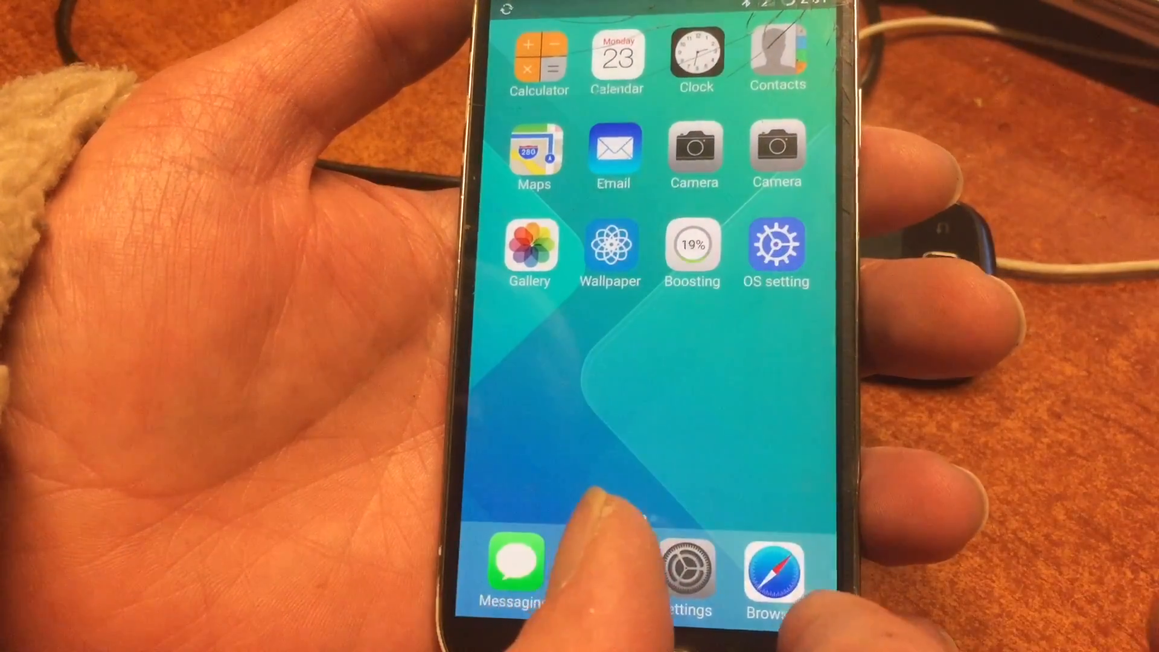
left_click(692, 251)
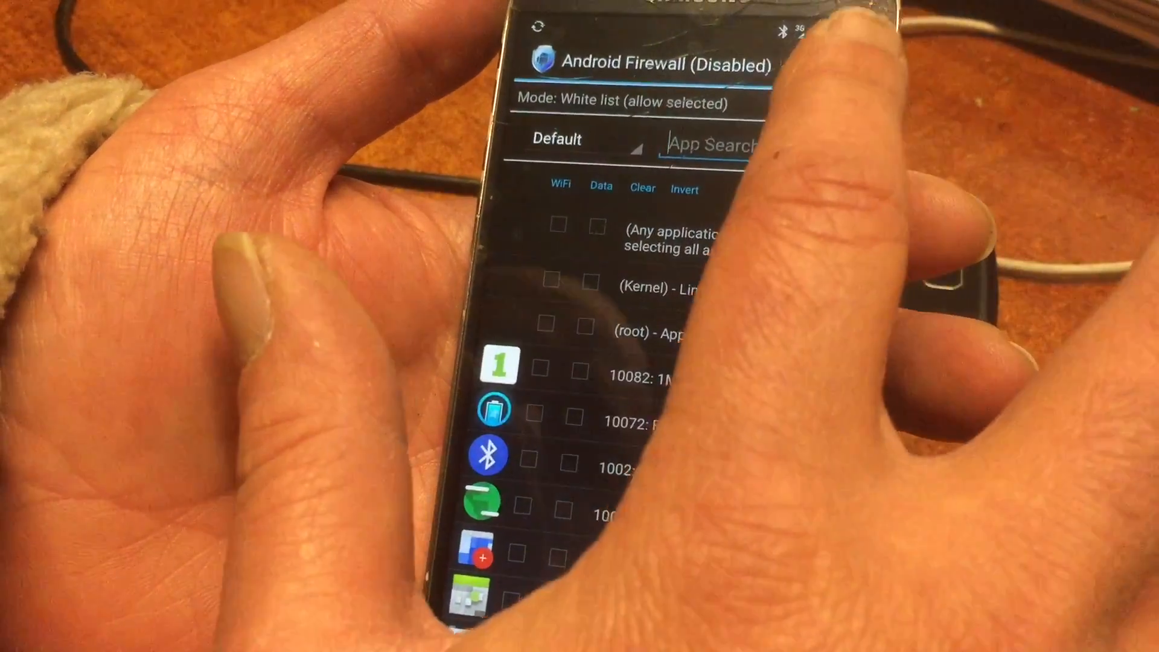
Choose Enable Firewall from Android Firewall's overflow menu.
left_click(842, 70)
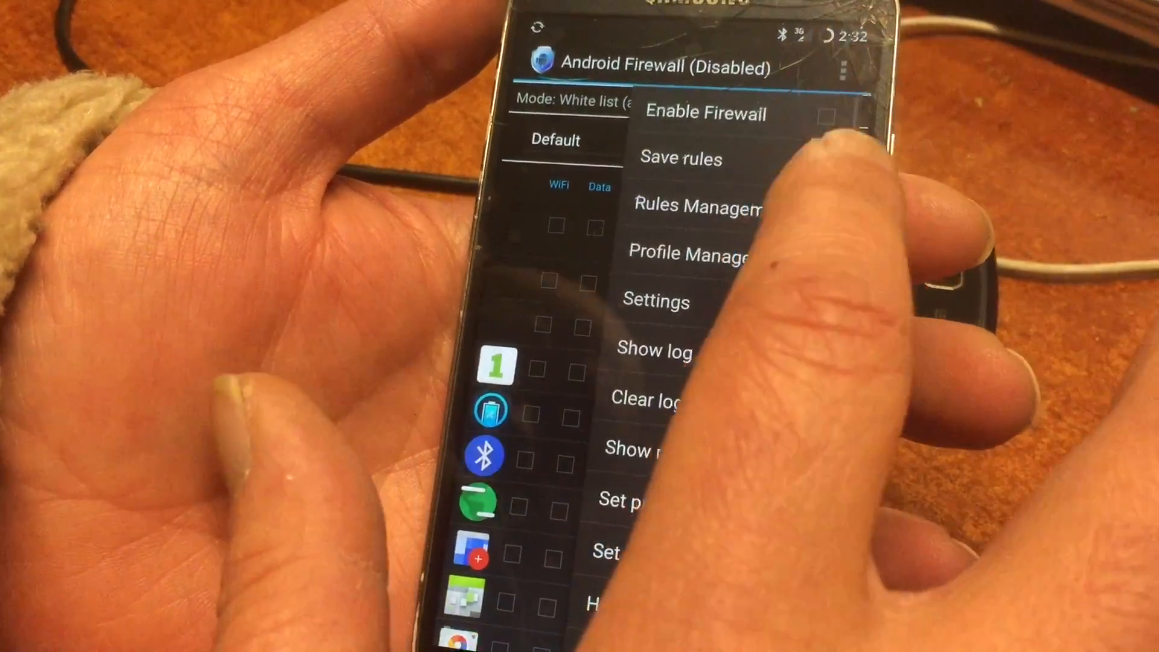
left_click(680, 158)
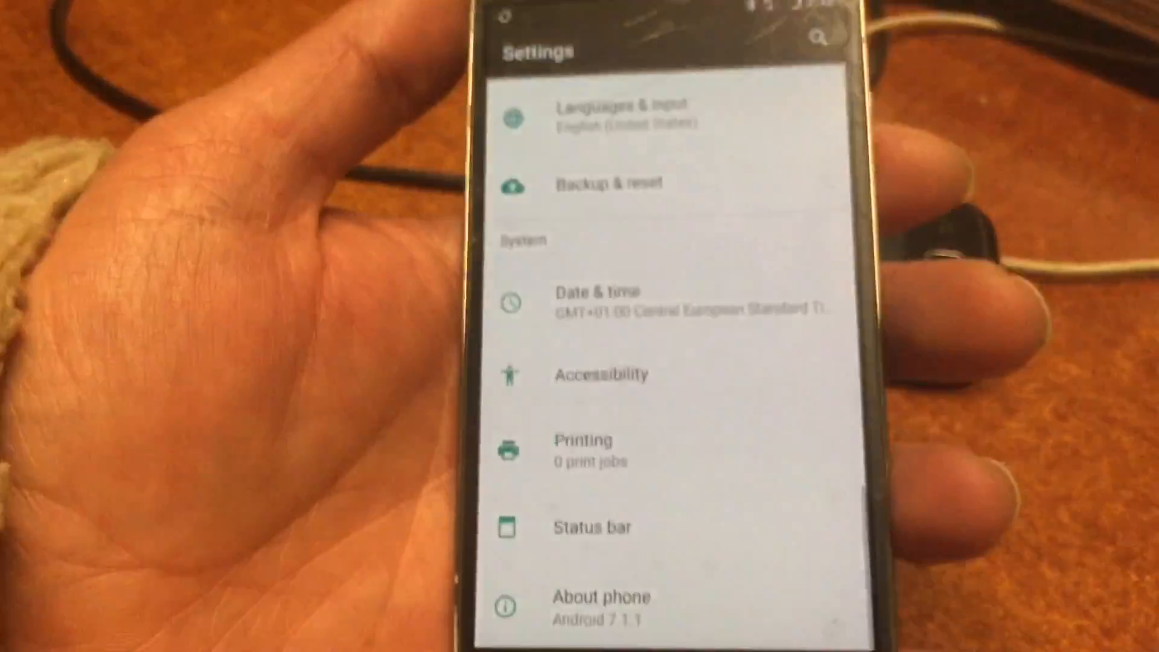
In Developer options switch Advanced restart on and enable Root access.
left_click(601, 597)
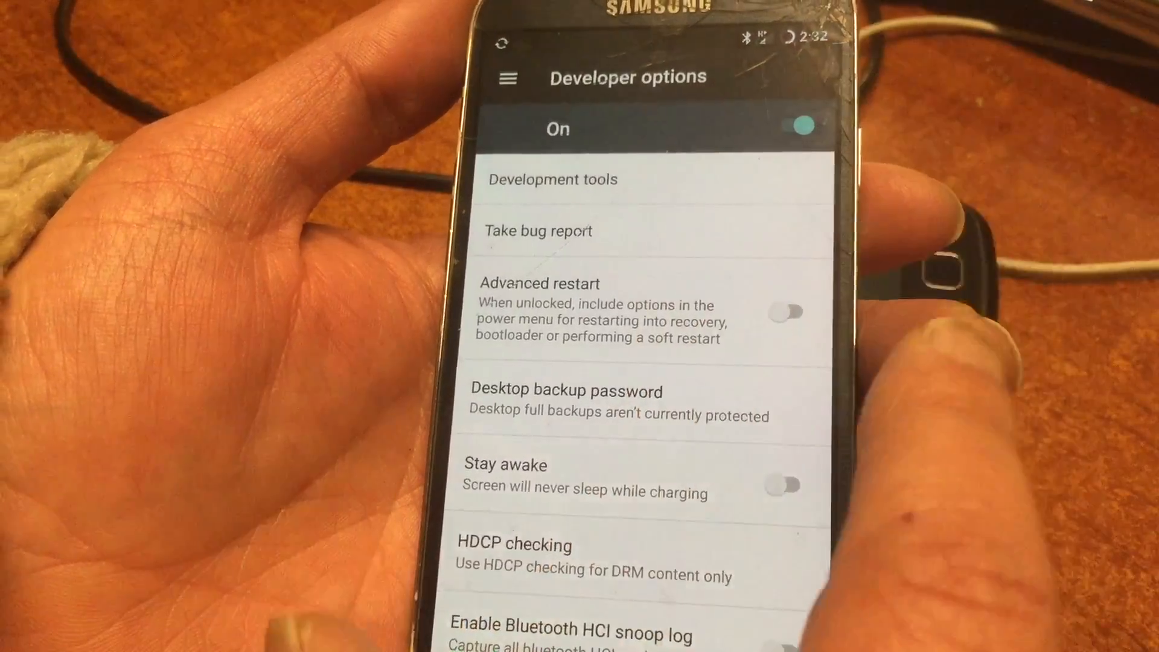
left_click(787, 310)
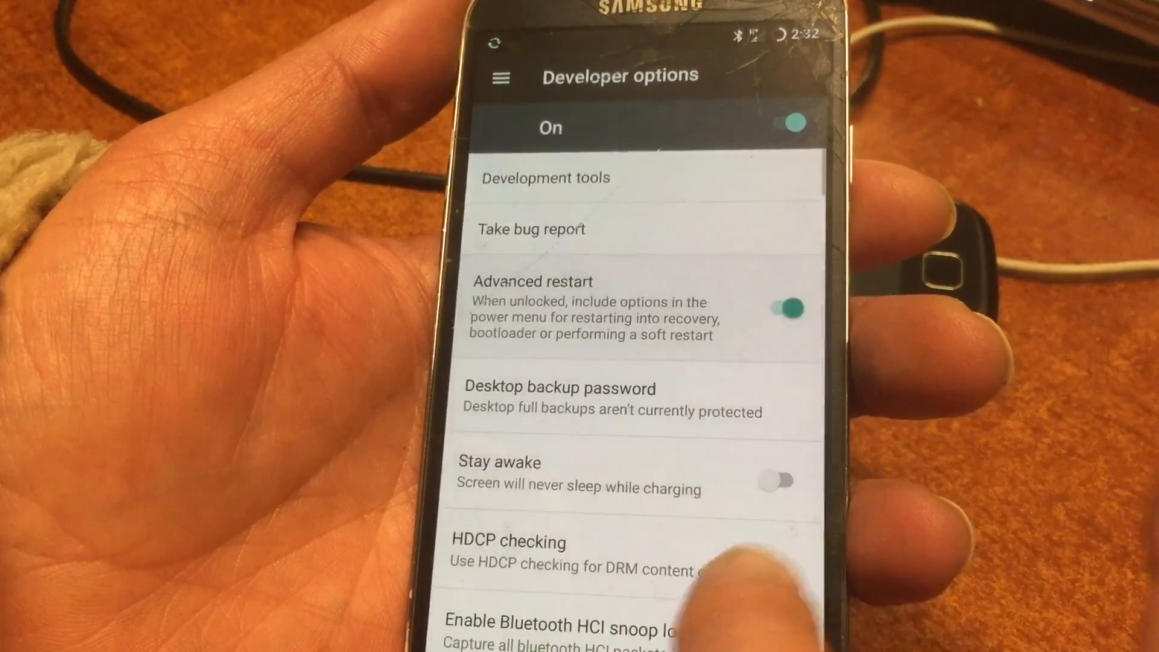
scroll("down", 3)
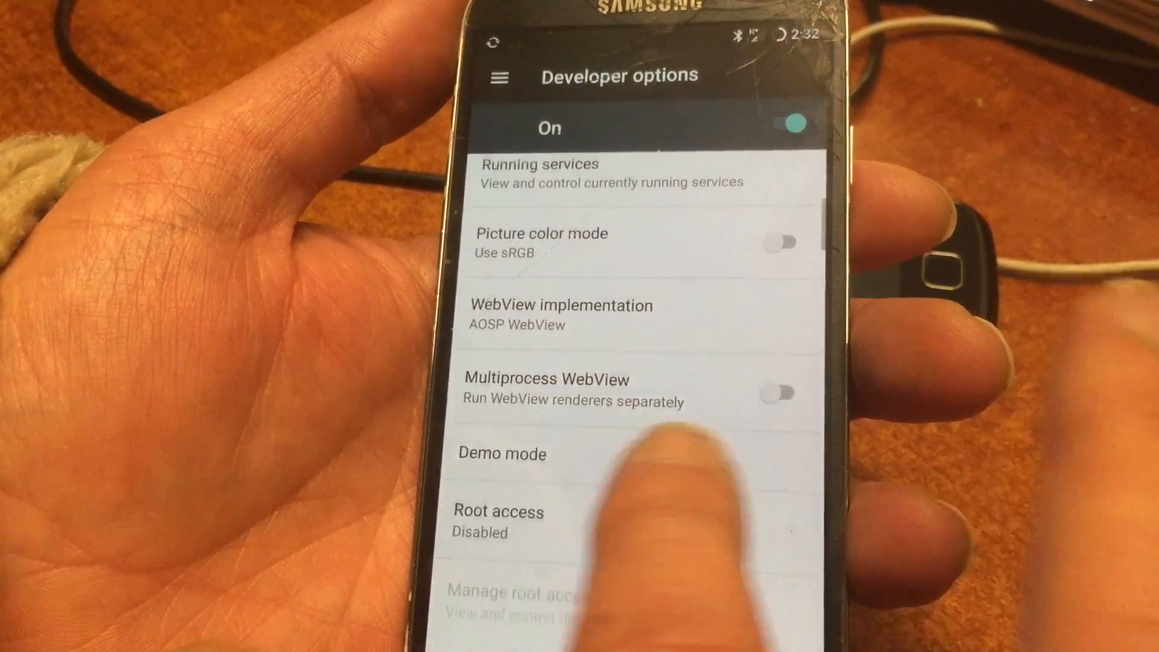
left_click(499, 521)
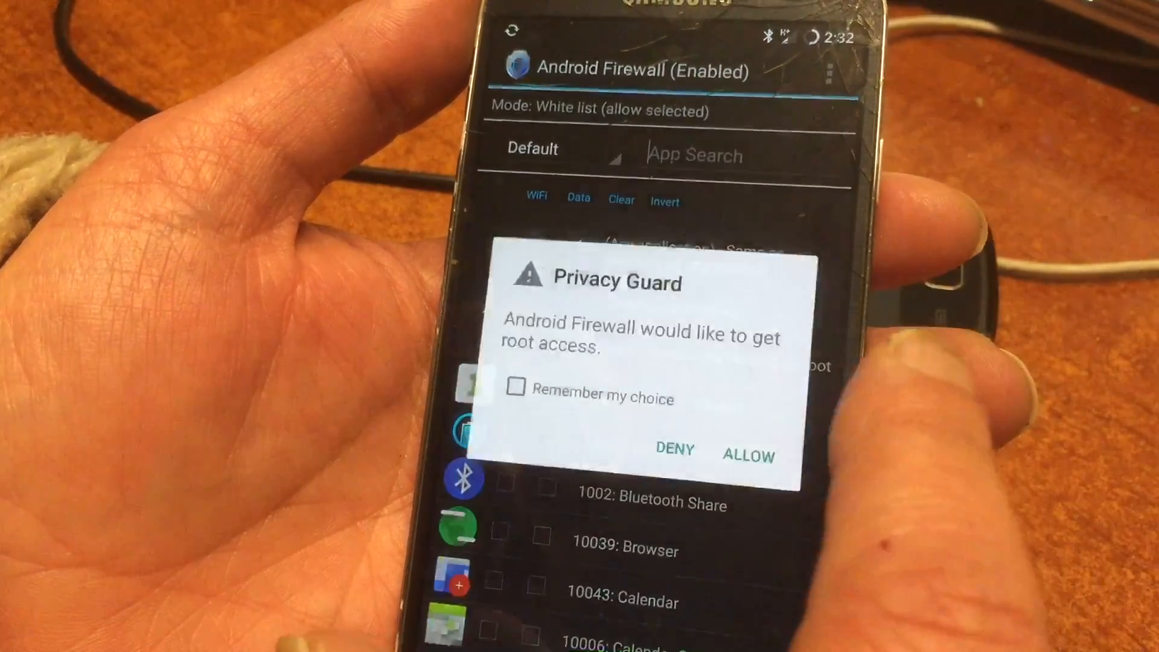
Grant Android Firewall root access permanently, remembering the decision.
left_click(516, 388)
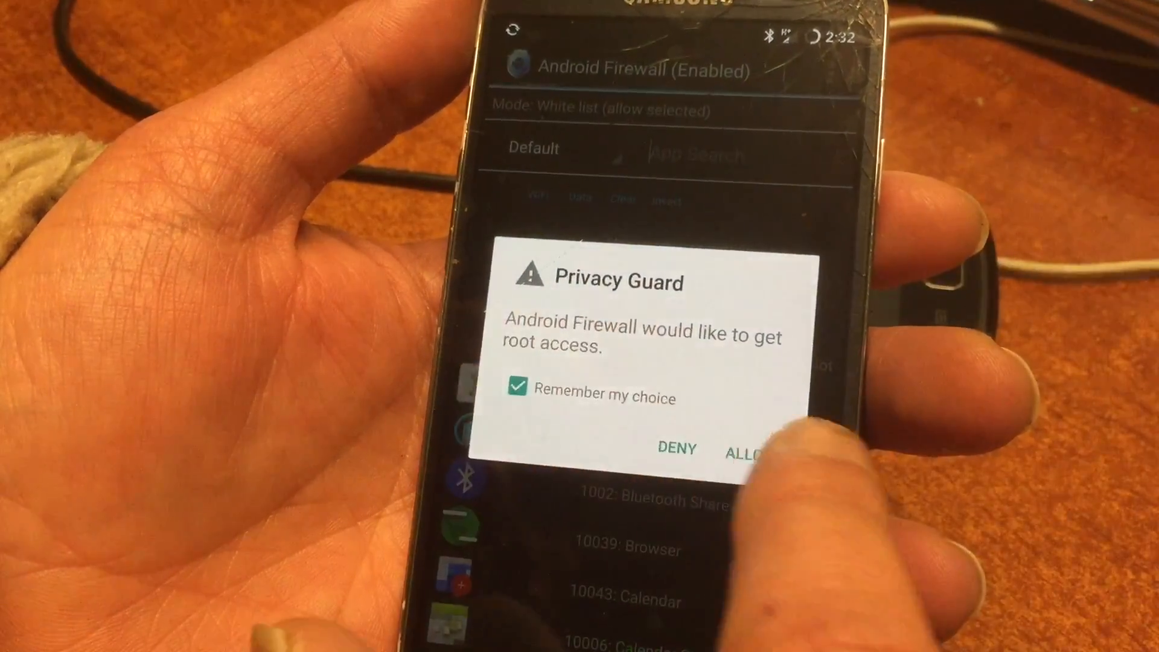
left_click(746, 451)
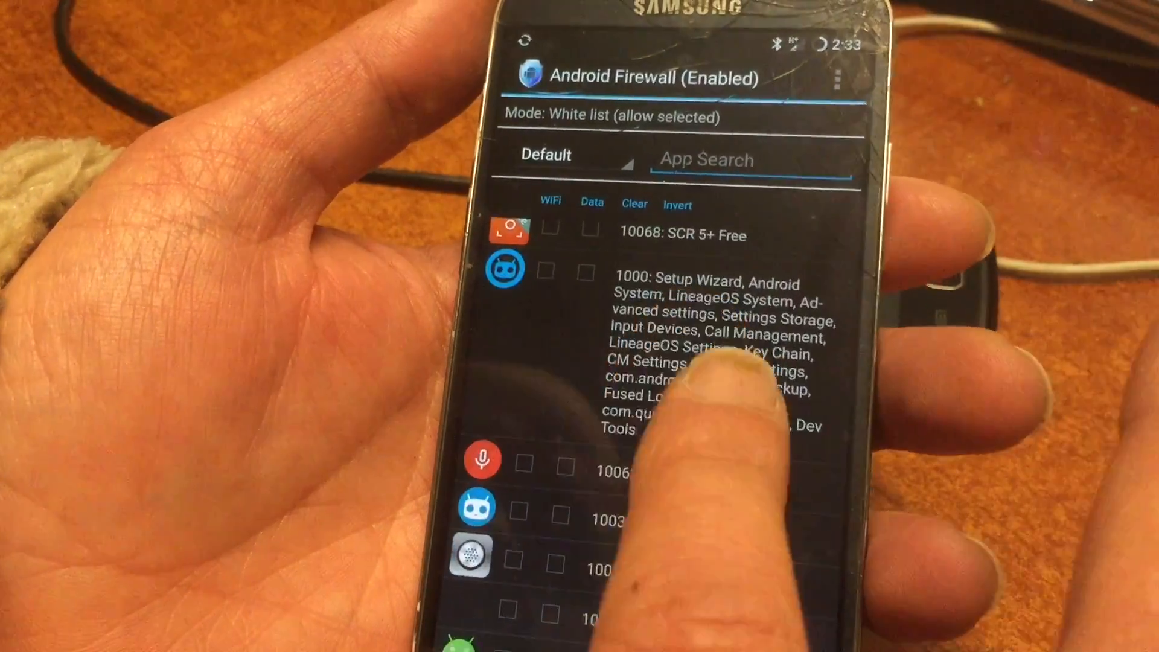
scroll("down", 3)
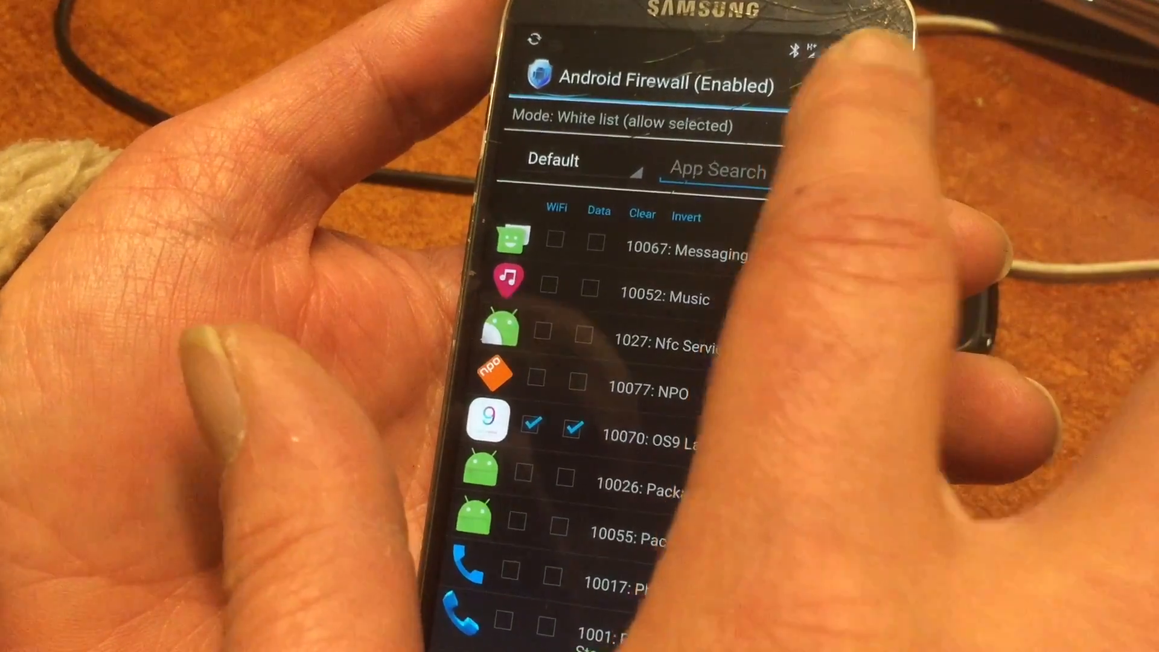
Keep the Default firewall profile with OS9 Launcher allowed on WiFi and data.
left_click(577, 160)
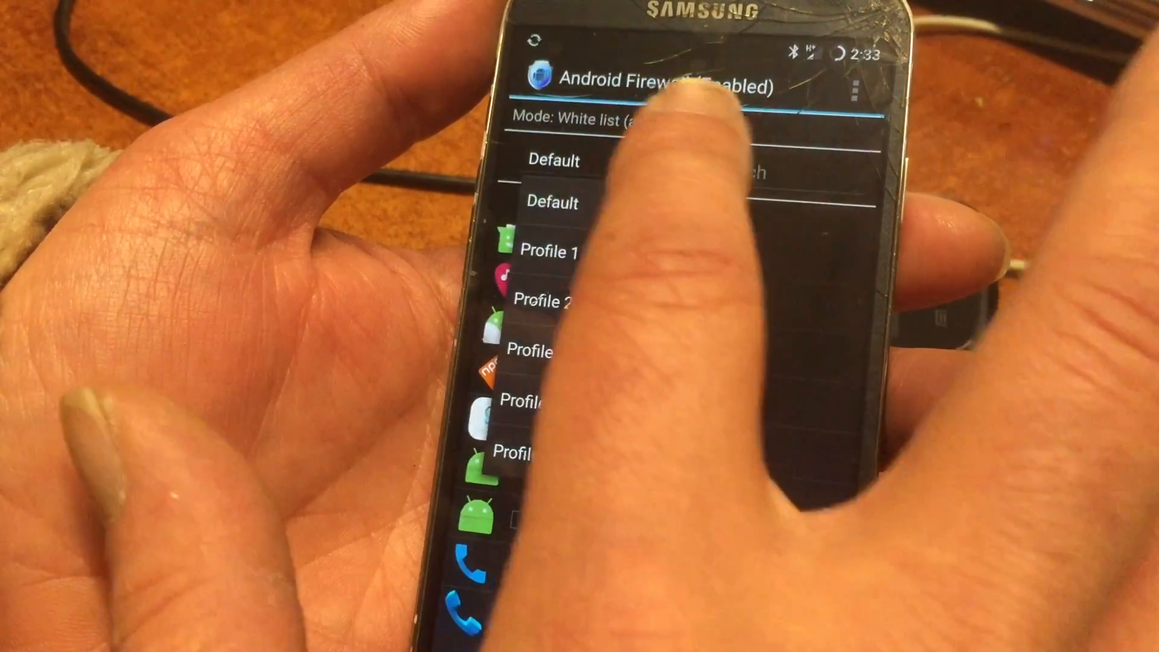
left_click(553, 161)
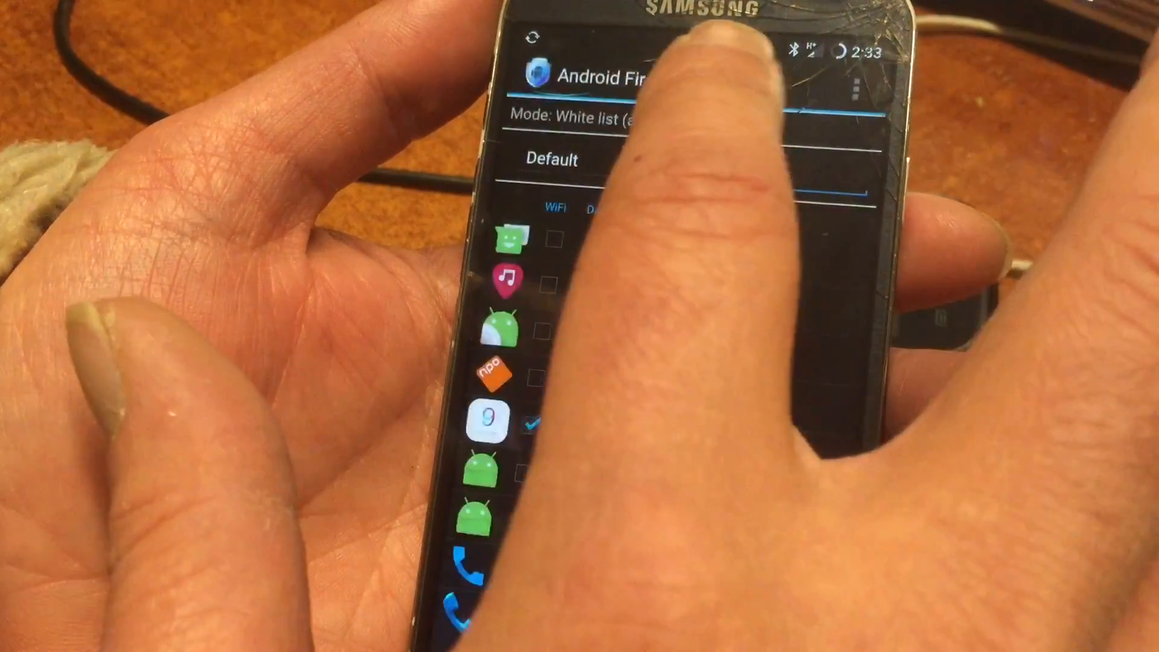
left_click(628, 121)
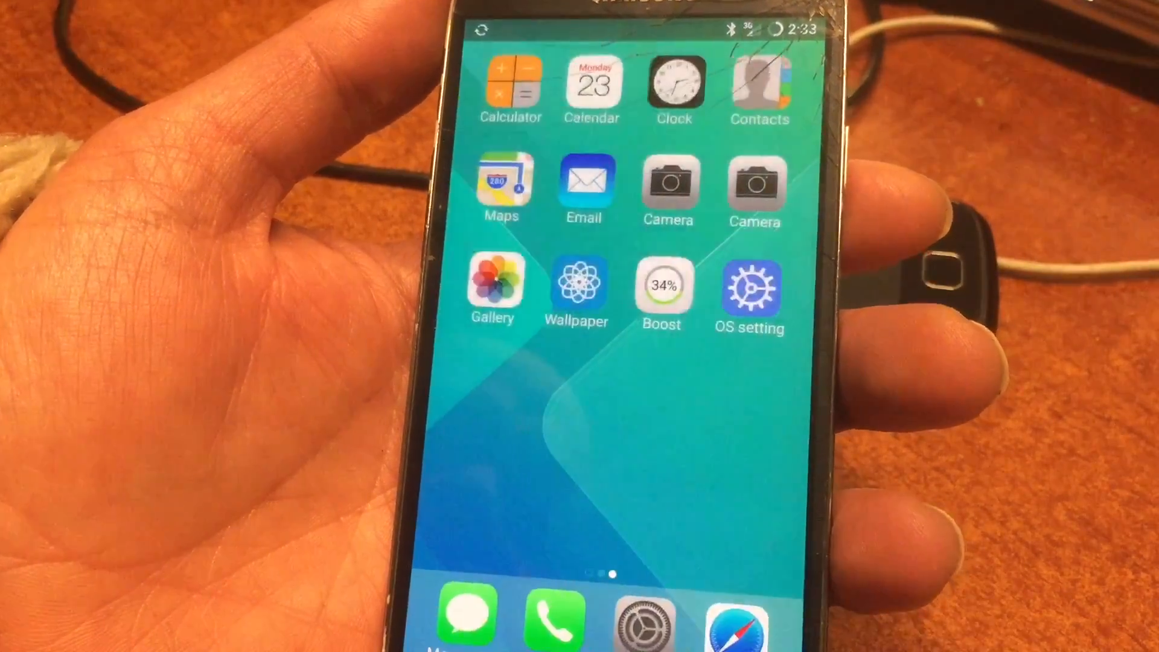
scroll("left", 3)
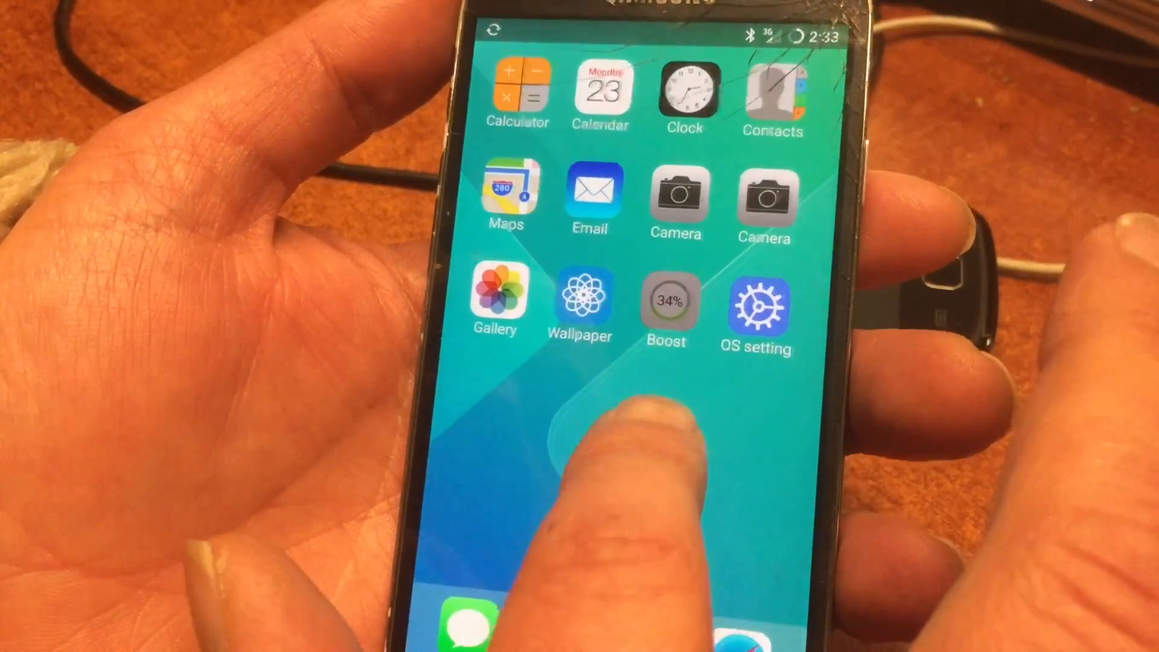
left_click(664, 303)
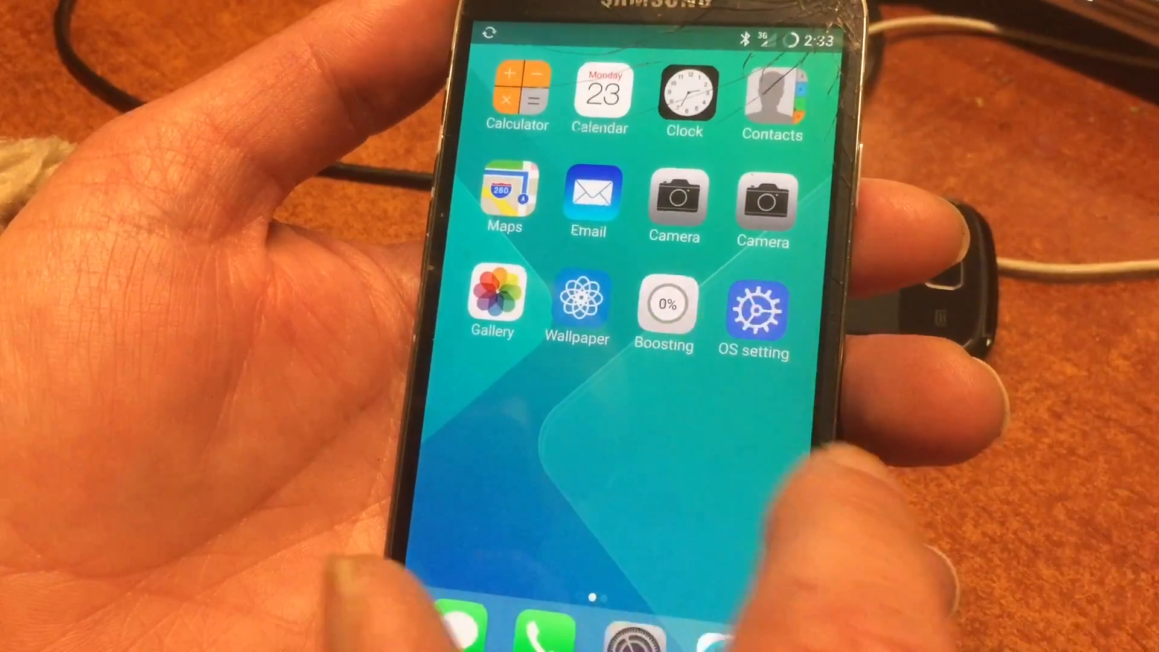
left_click(666, 303)
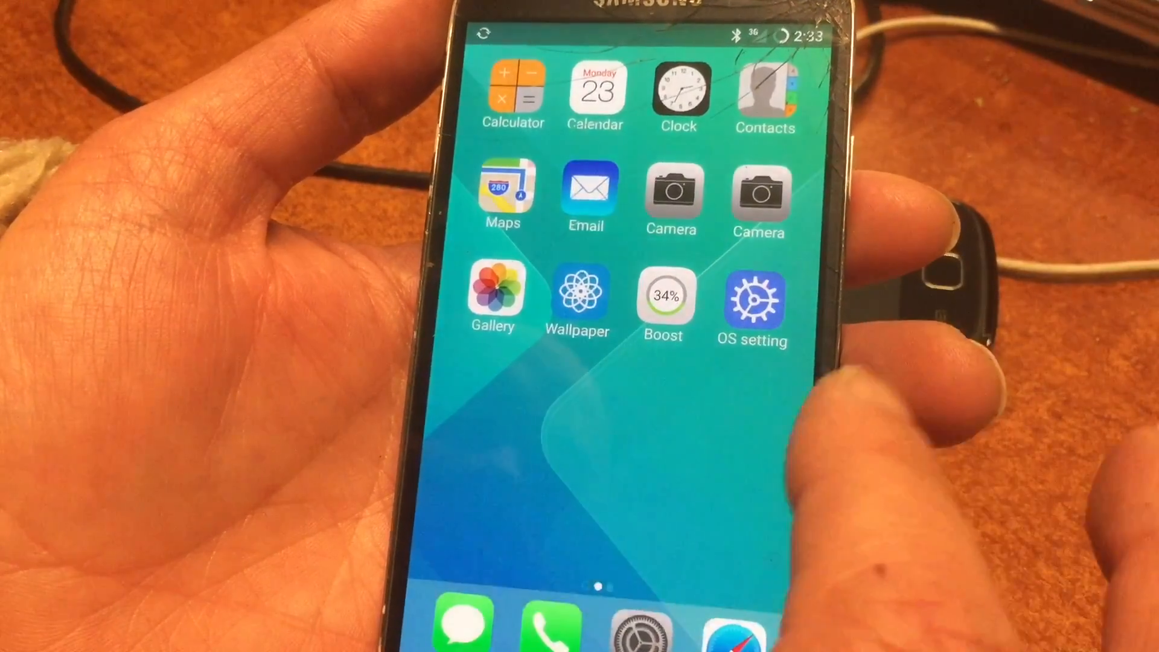
scroll("left", 3)
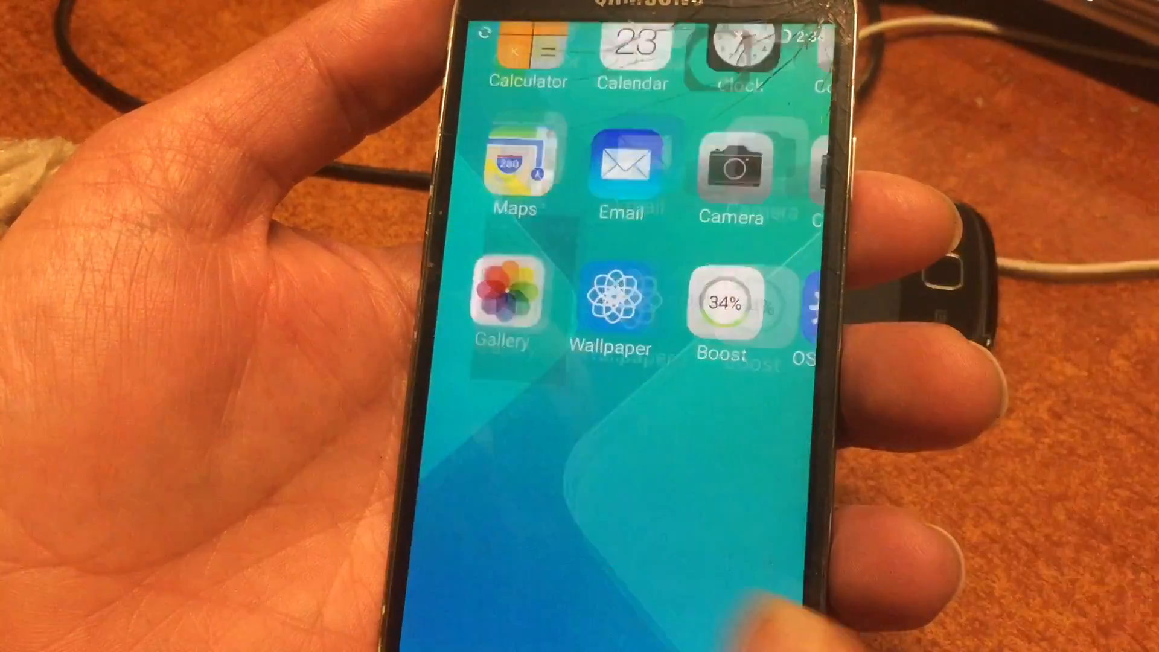
left_click(502, 296)
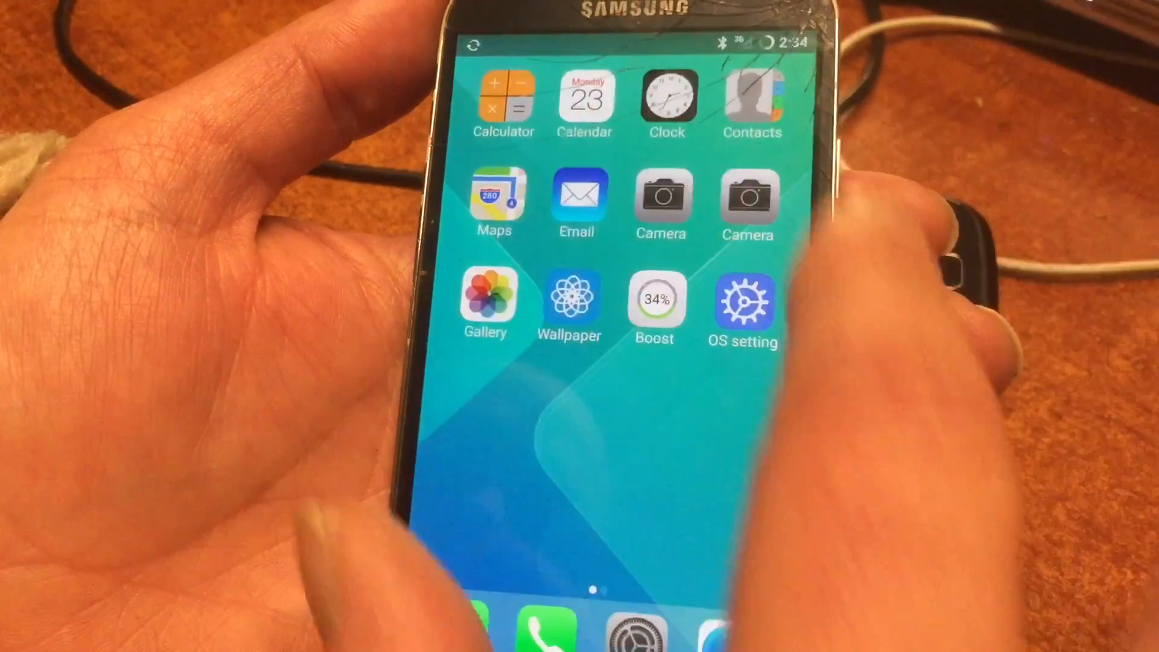
scroll("left", 3)
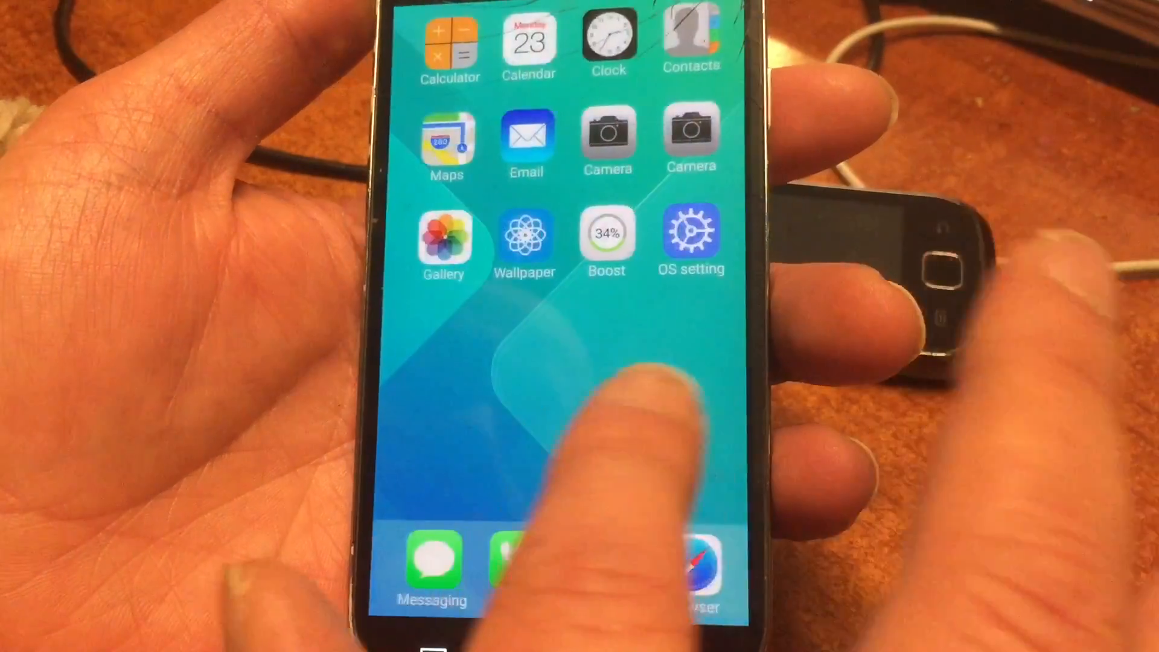
Browse from the root directory into the sdcard folder and look through its contents.
scroll("left", 3)
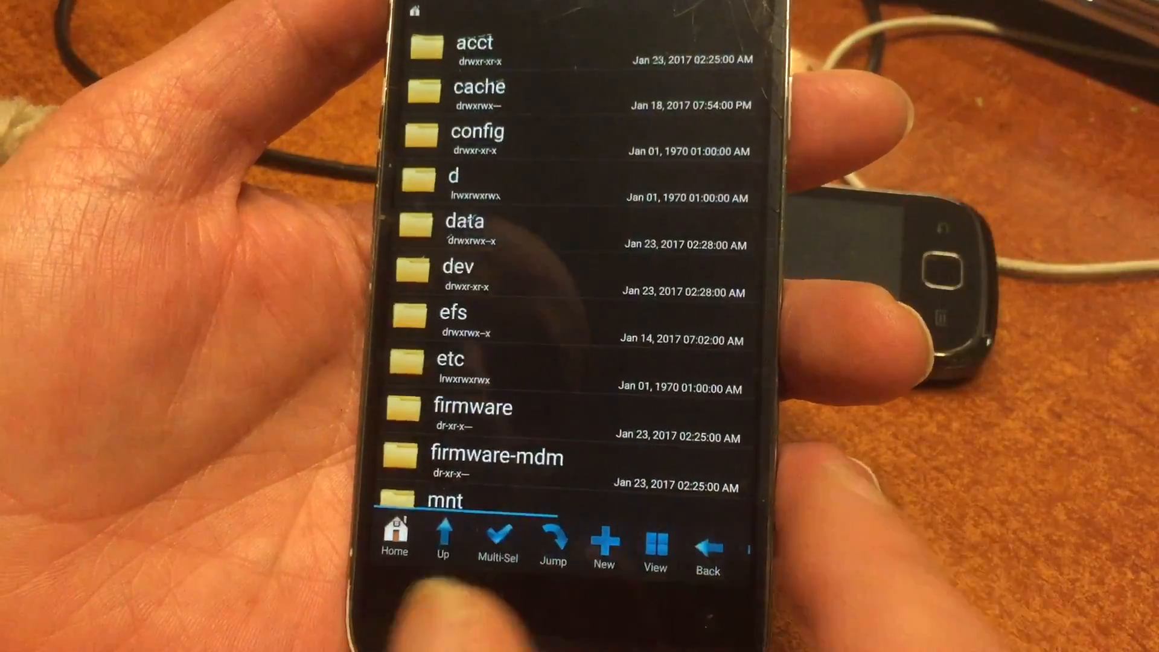
scroll("down", 3)
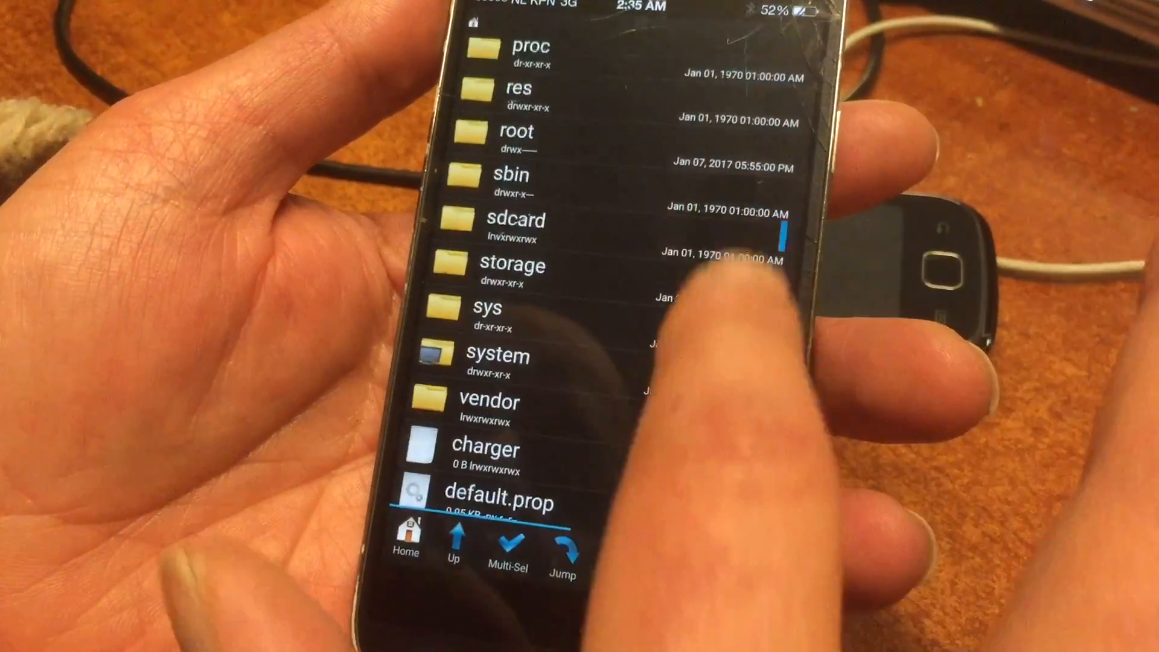
left_click(516, 222)
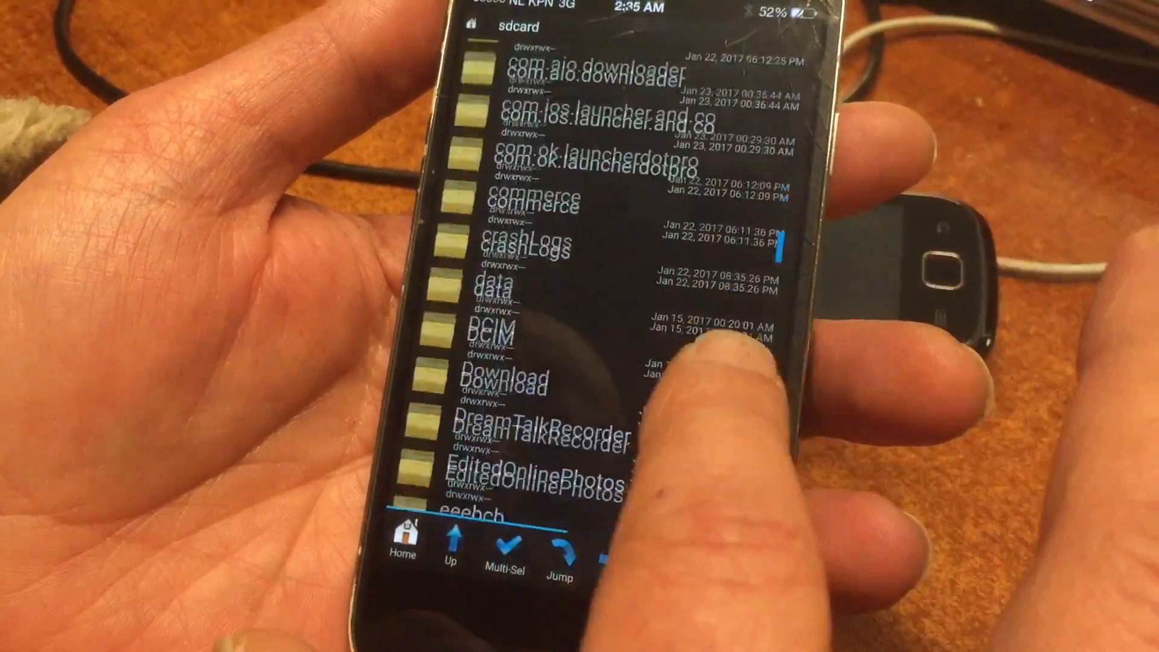
scroll("up", 3)
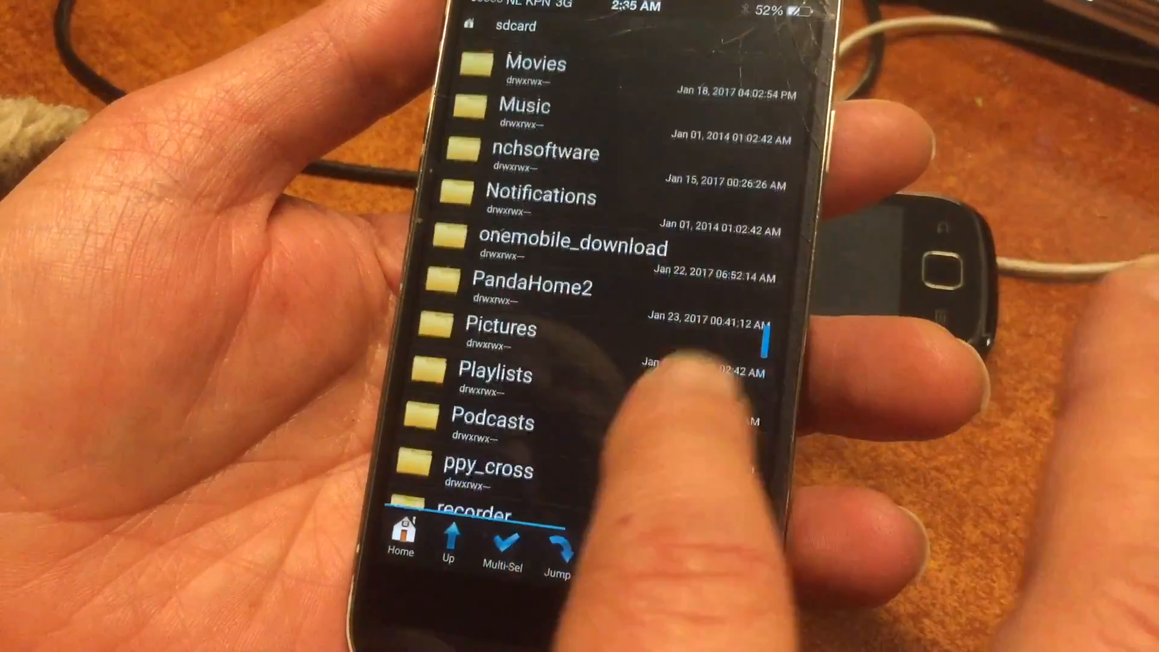
scroll("down", 3)
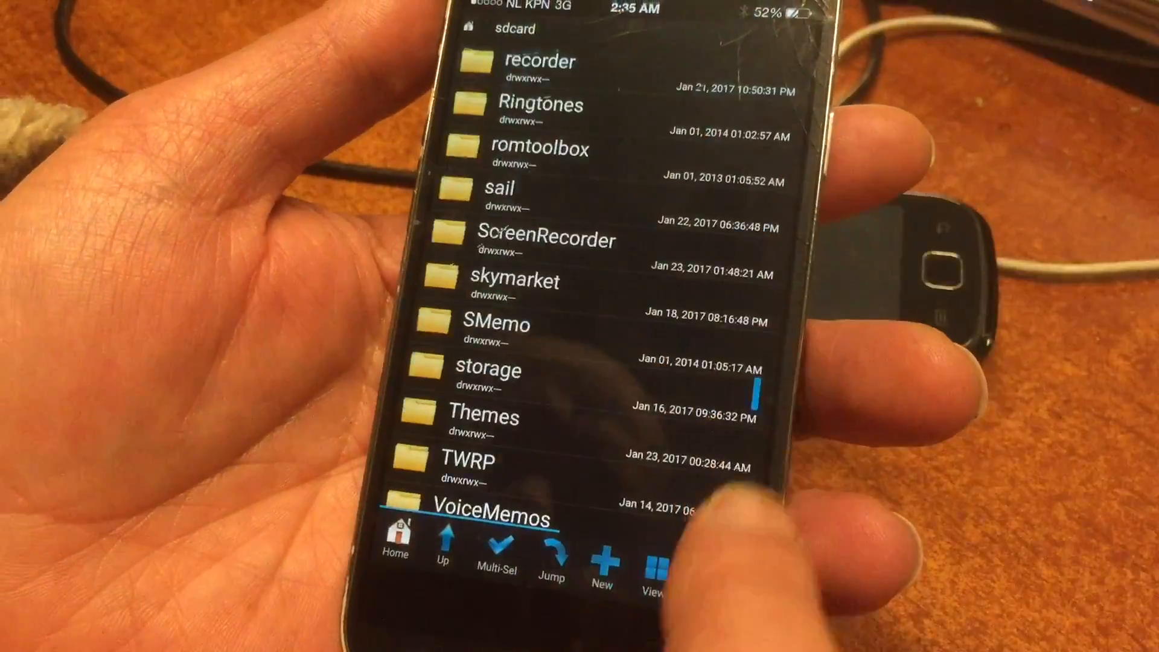
Copy bootanimation.zip from sdcard/skymarket and paste it into /system/media.
left_click(513, 279)
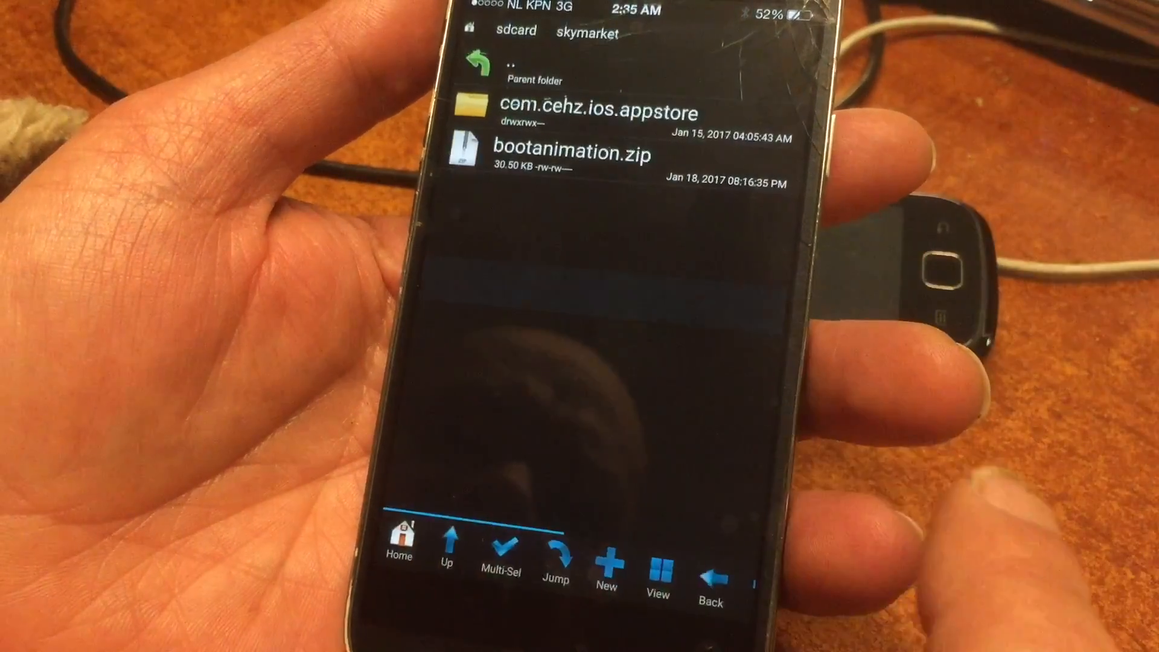
left_click(573, 153)
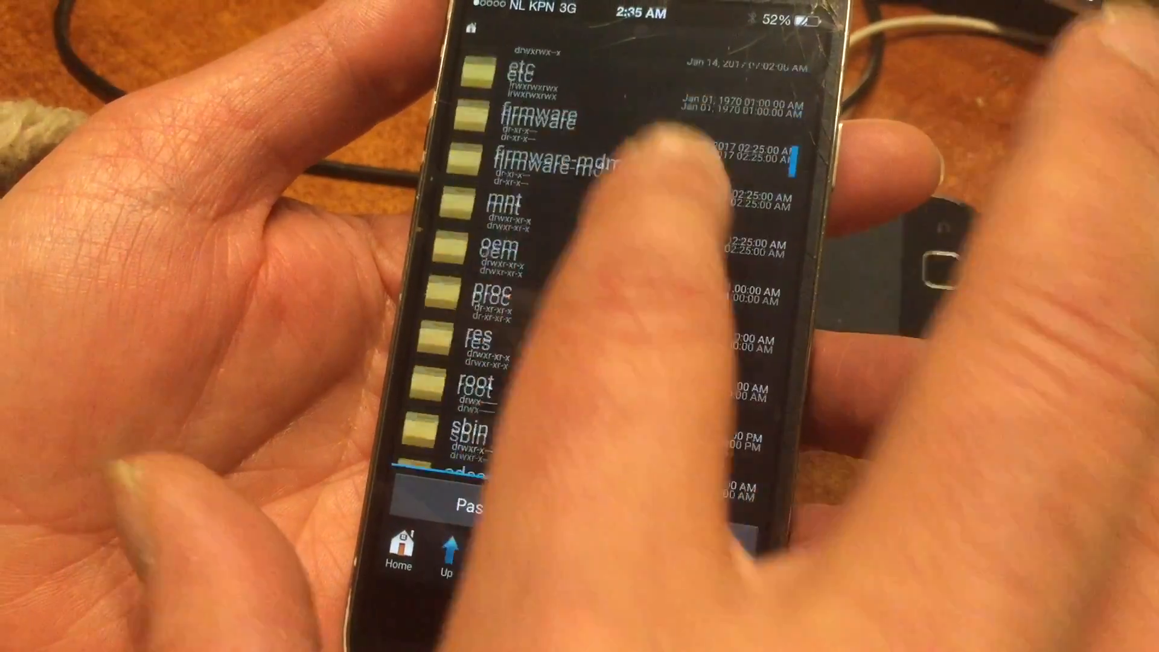
scroll("up", 3)
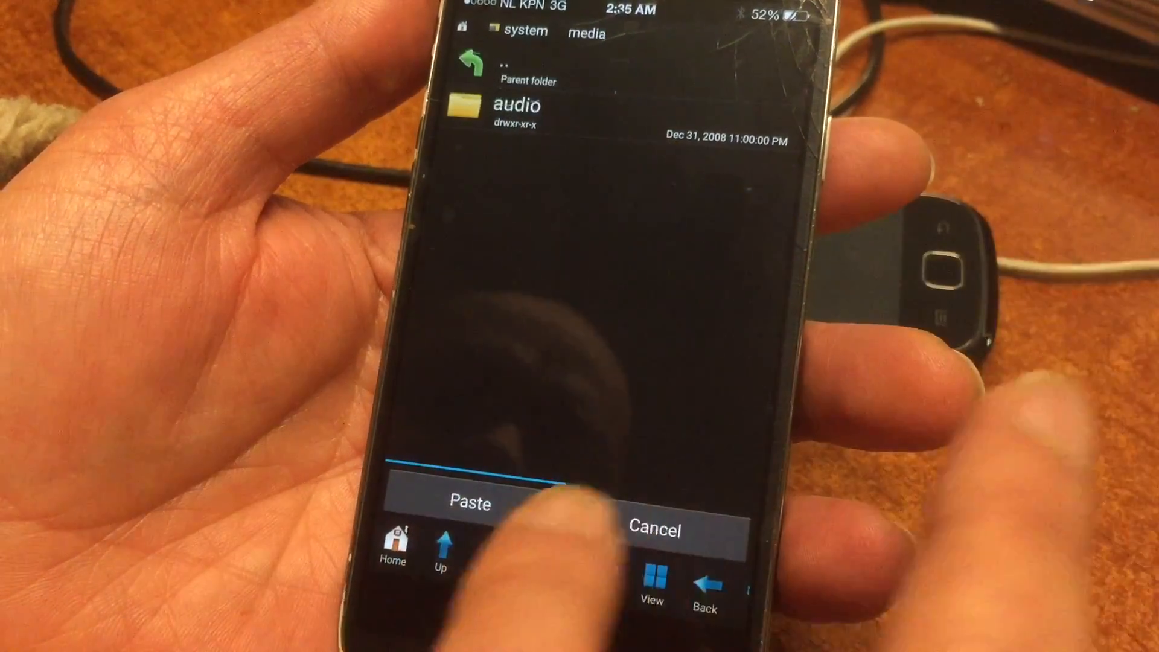
left_click(469, 503)
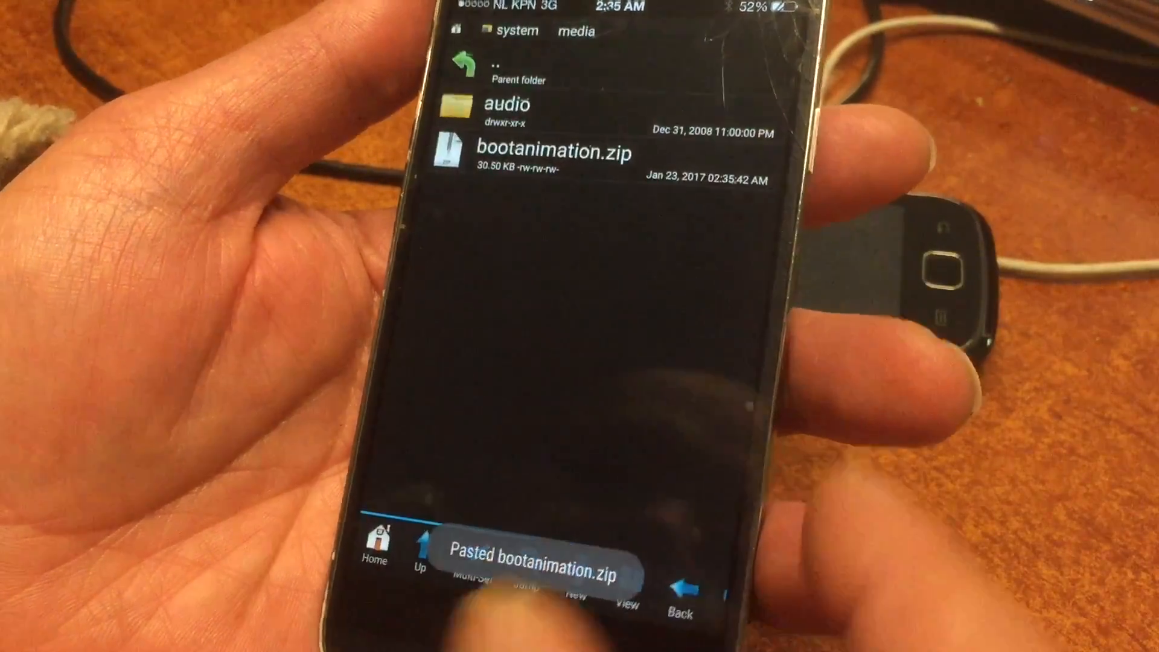